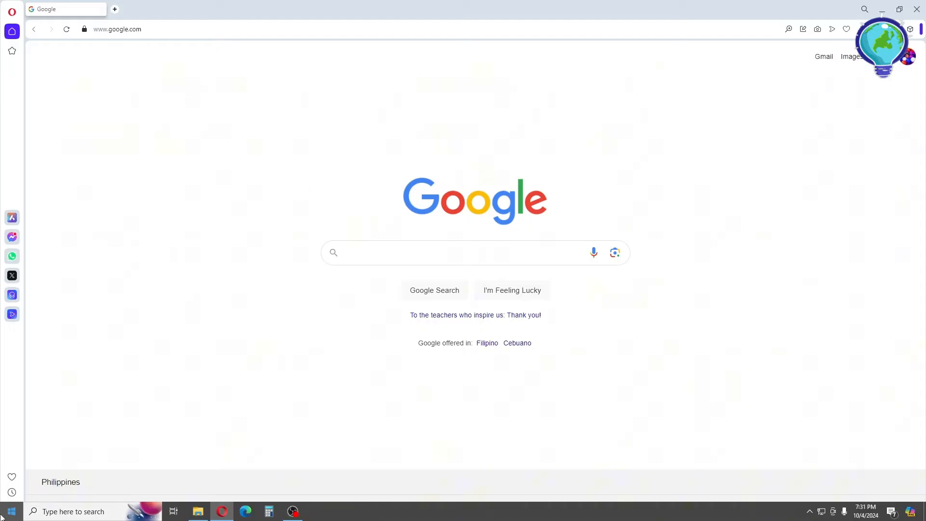
Search the Start menu for "run" to surface the Run app as best match.
click(10, 511)
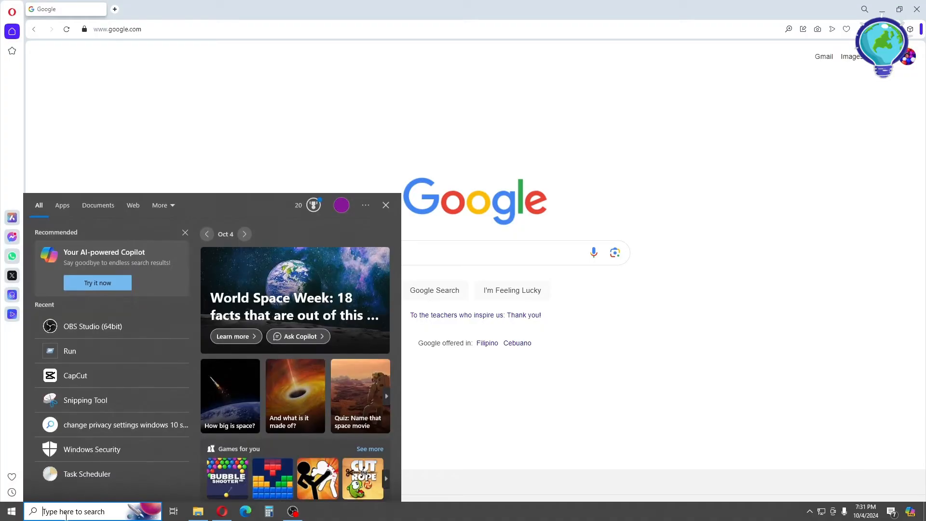
text(run)
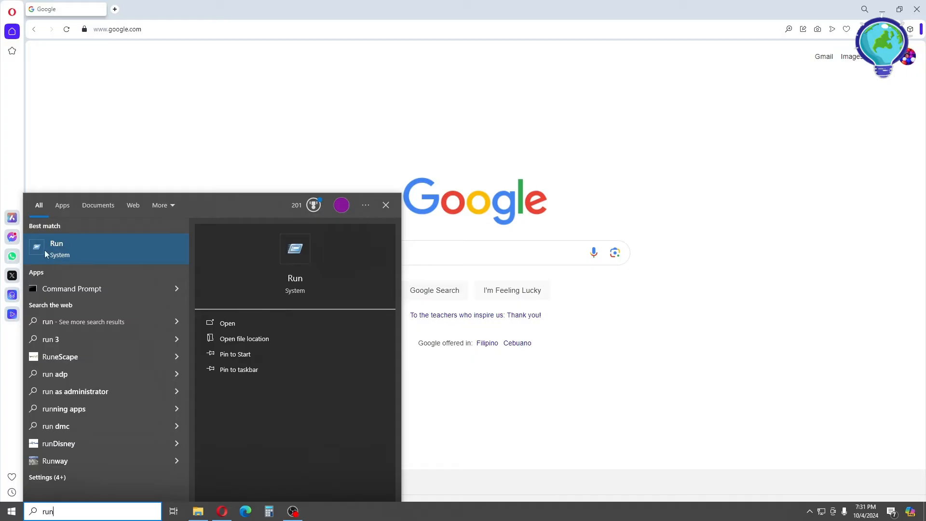
mouse_move(62, 255)
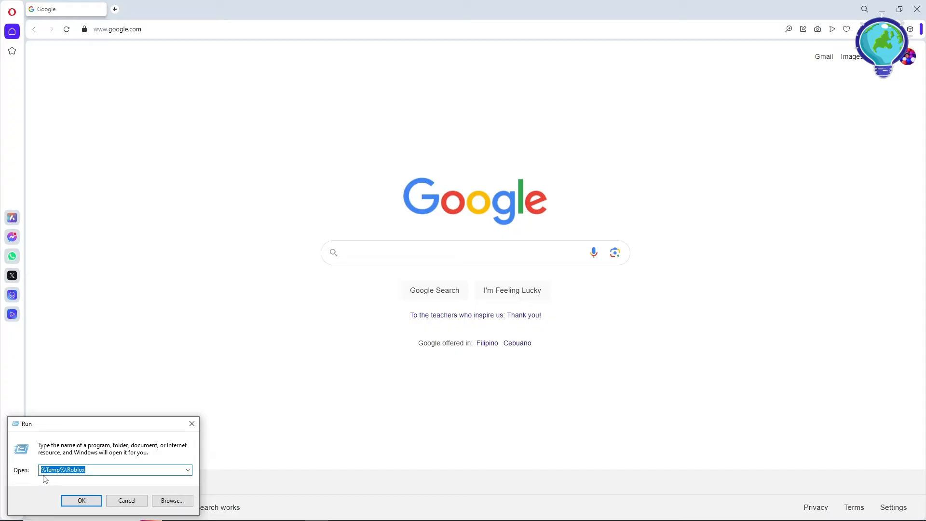
mouse_move(64, 479)
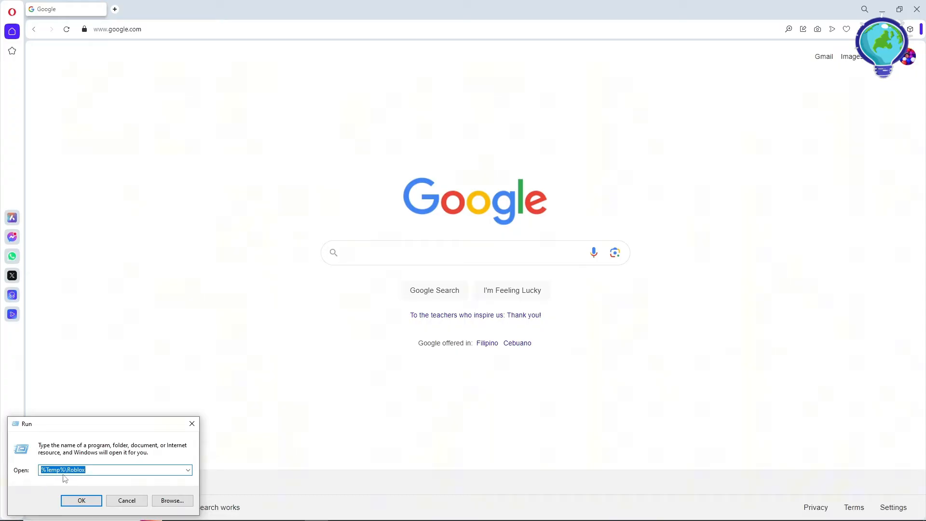
Open the %Temp%\Roblox folder via the Run dialog.
click(115, 470)
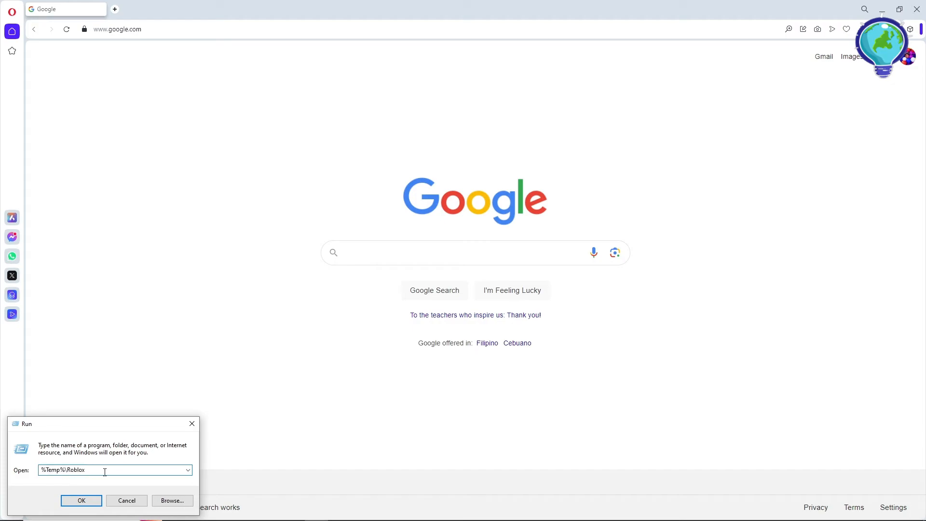
mouse_move(93, 491)
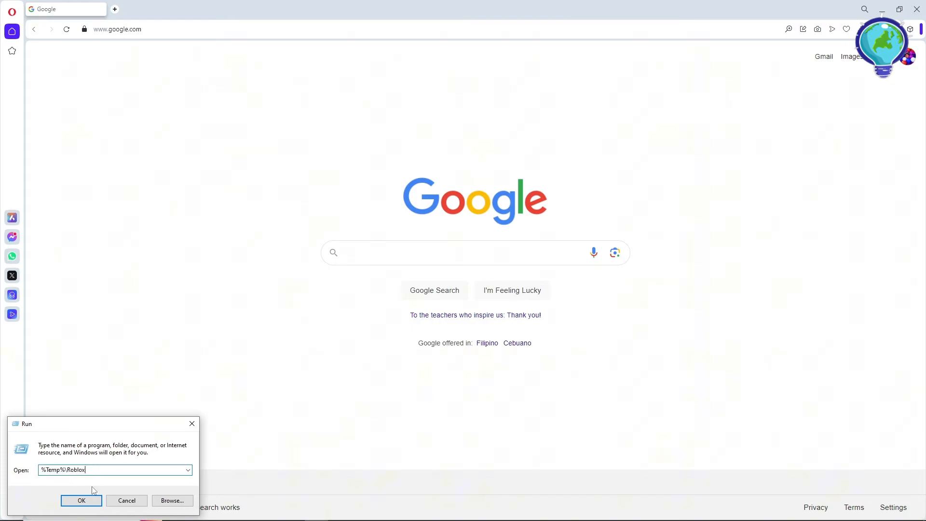
click(81, 501)
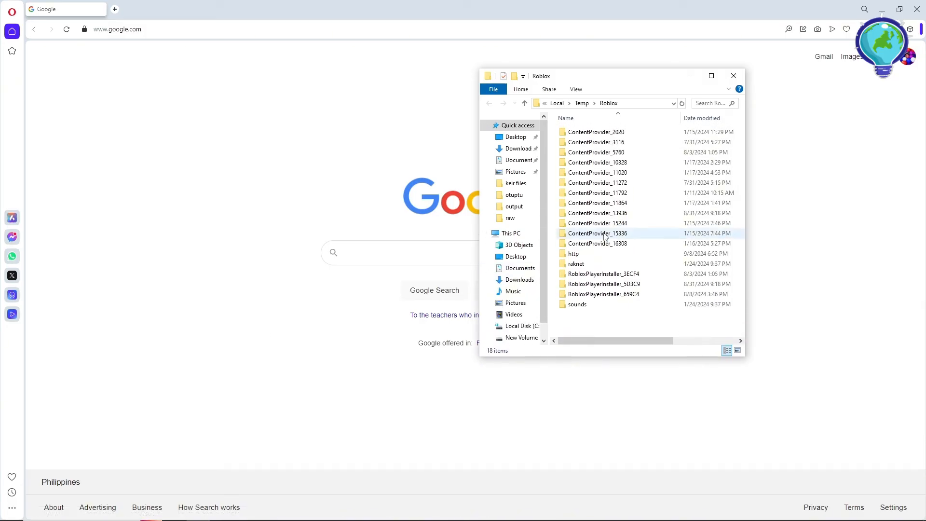
Select all 18 items in the Roblox temp folder and delete them.
click(597, 234)
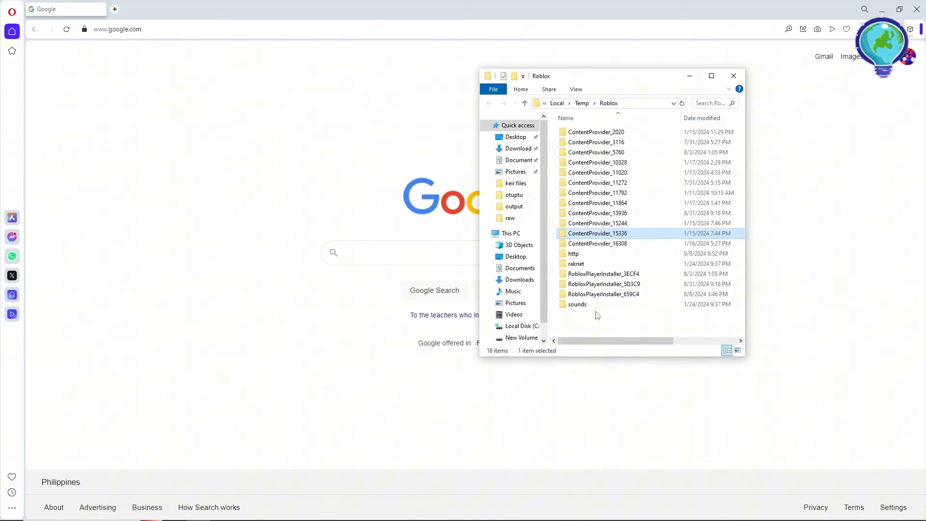
key(ctrl+a)
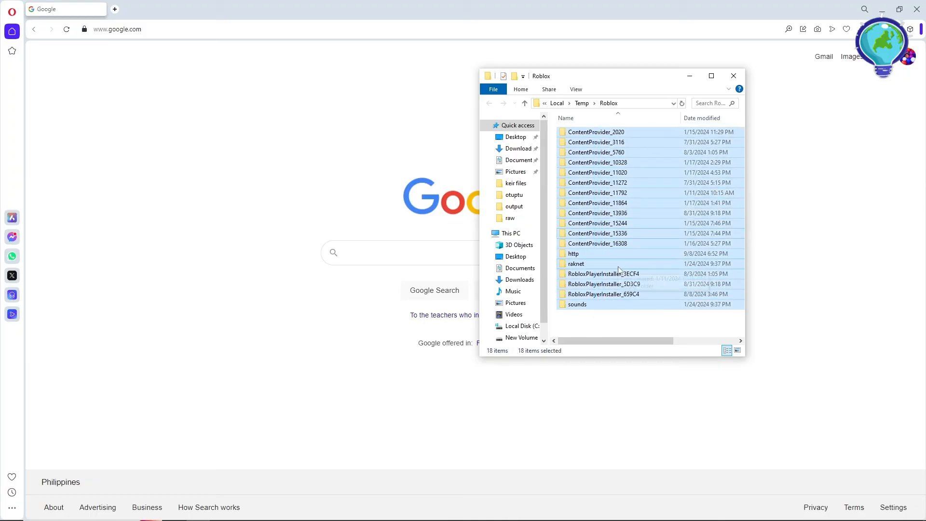
mouse_move(602, 273)
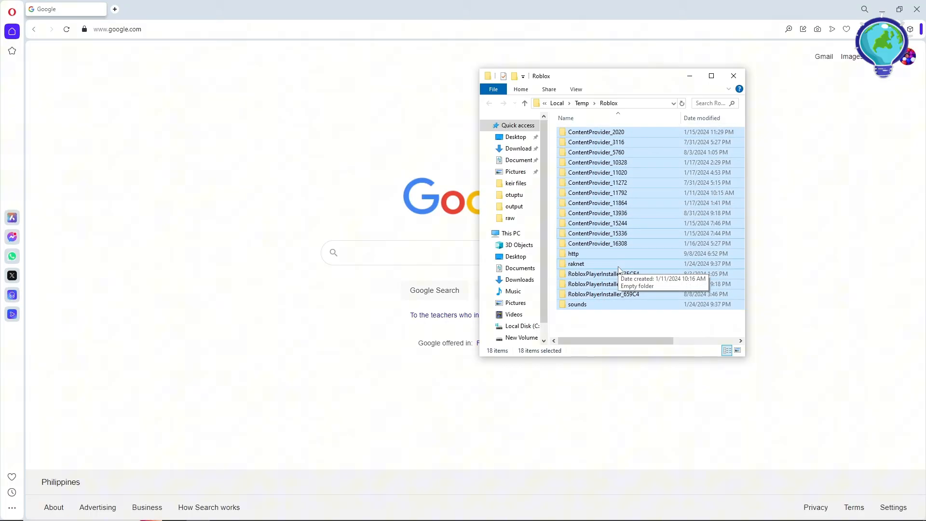
mouse_move(601, 214)
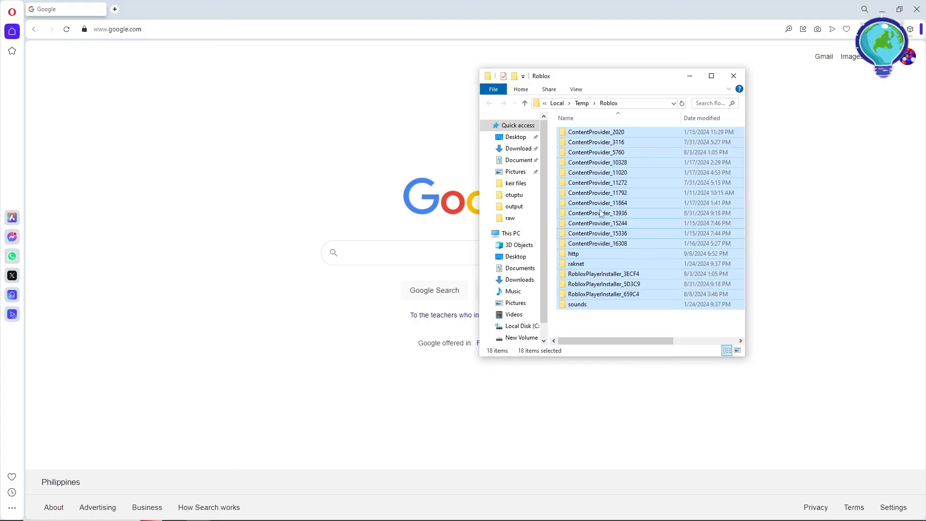
right_click(599, 213)
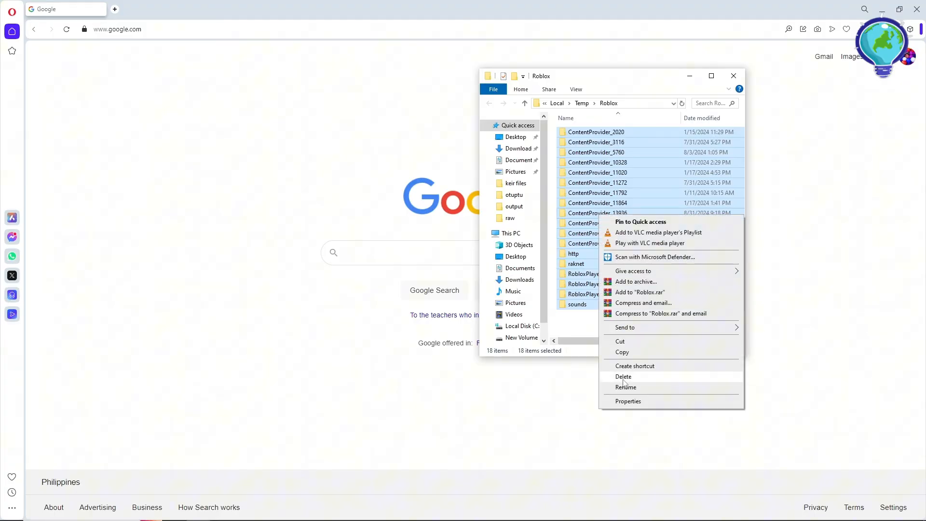
click(628, 382)
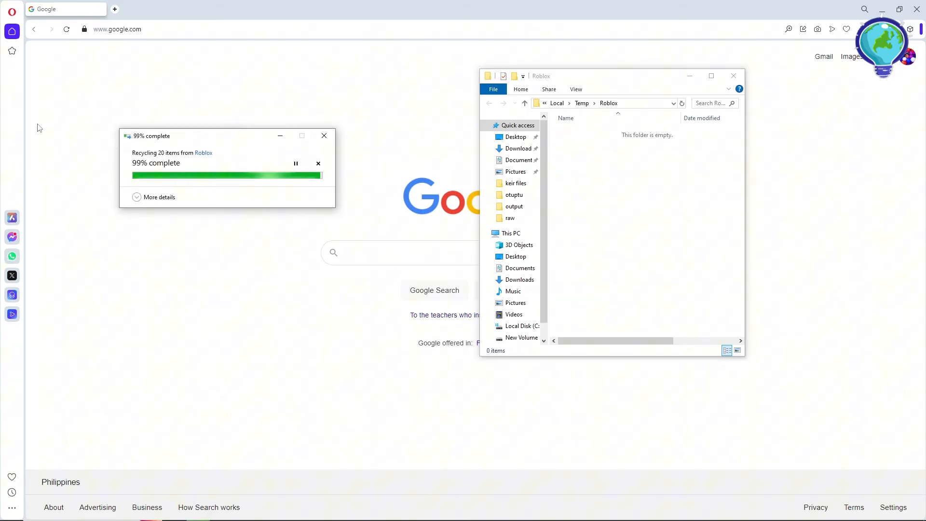
mouse_move(349, 127)
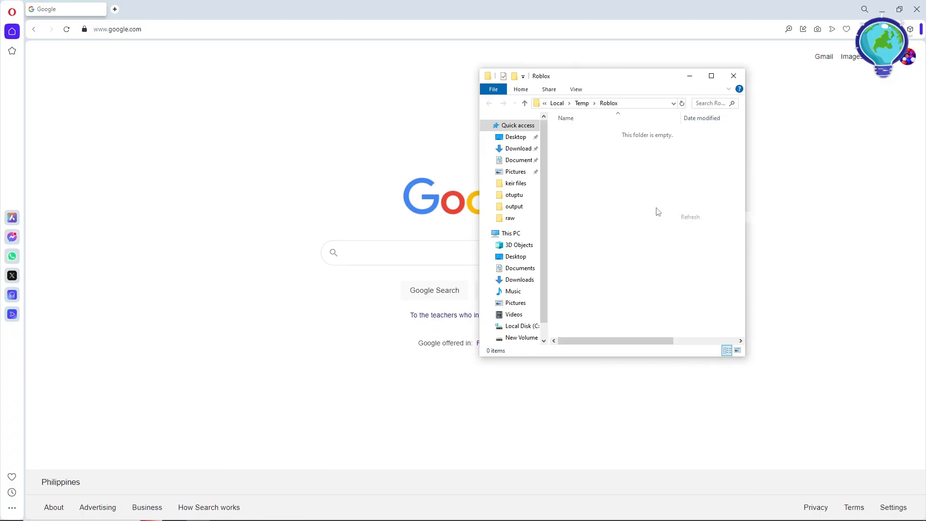
mouse_move(630, 229)
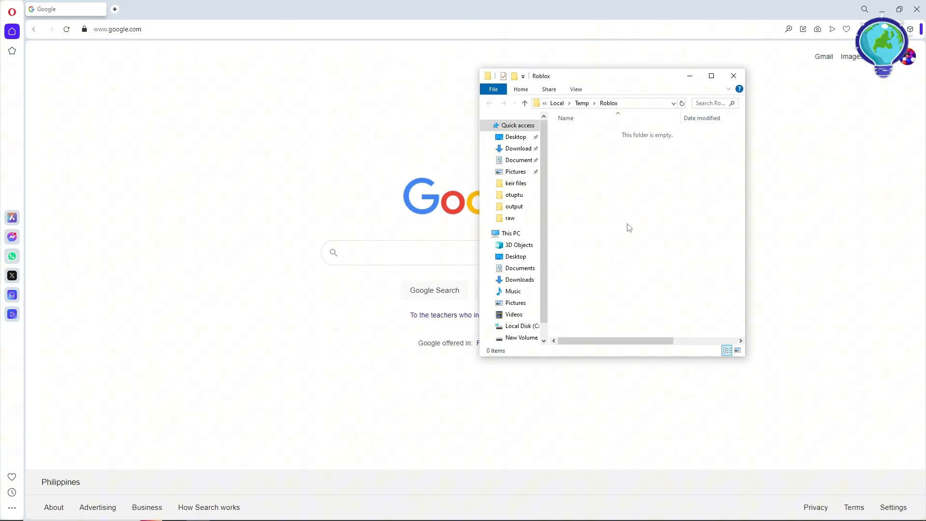